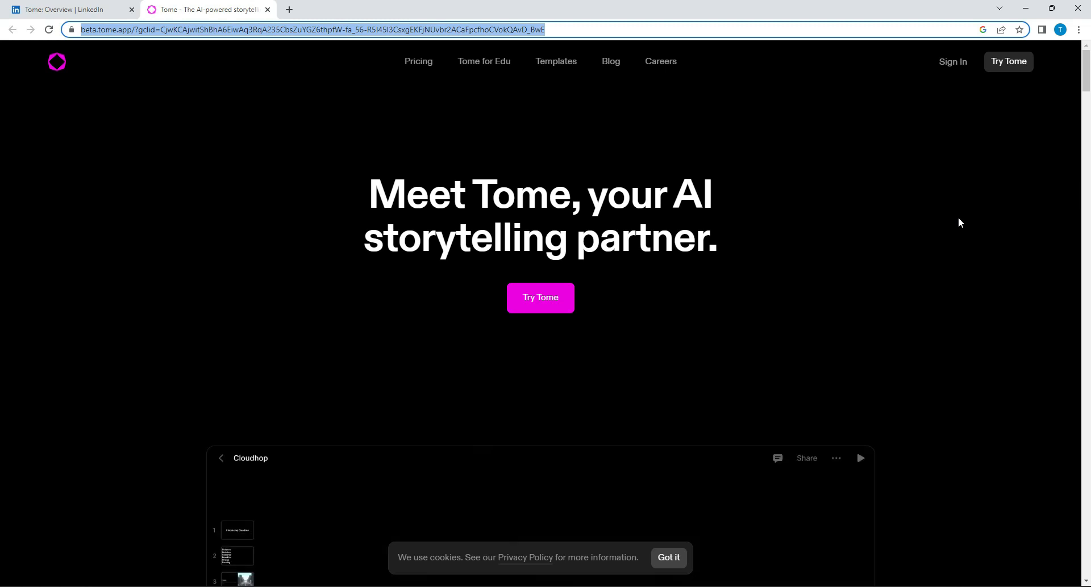
Step: Browse Tome's company page, then return to and reload the Tome homepage
left_click(69, 9)
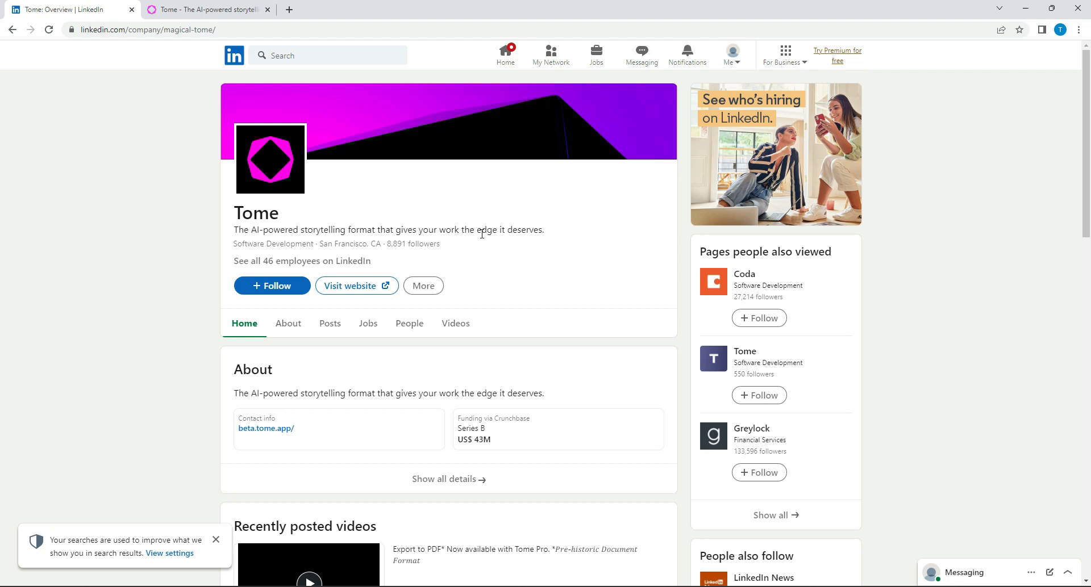
left_click(207, 9)
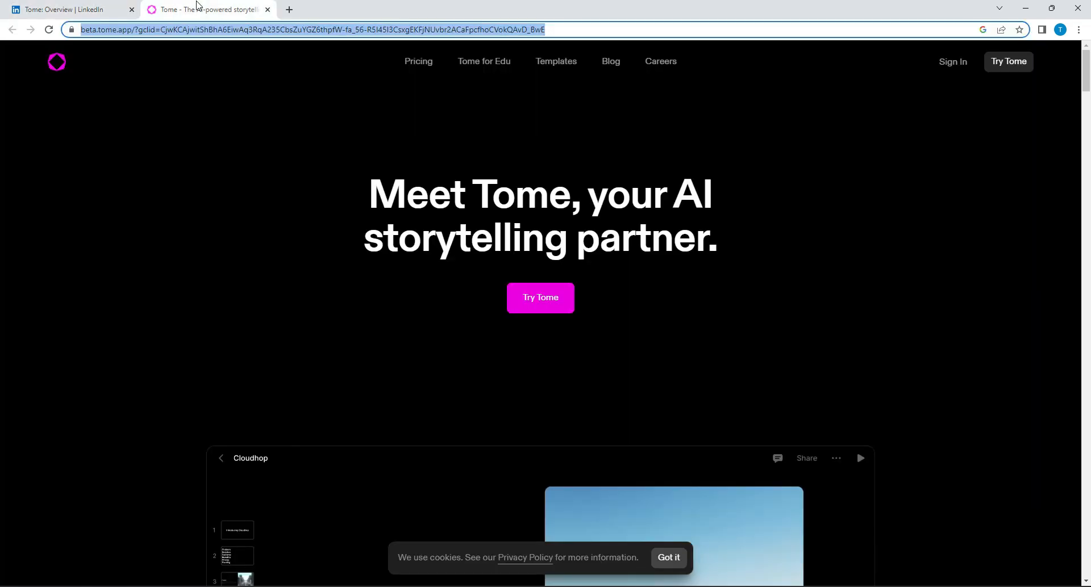
mouse_move(128, 37)
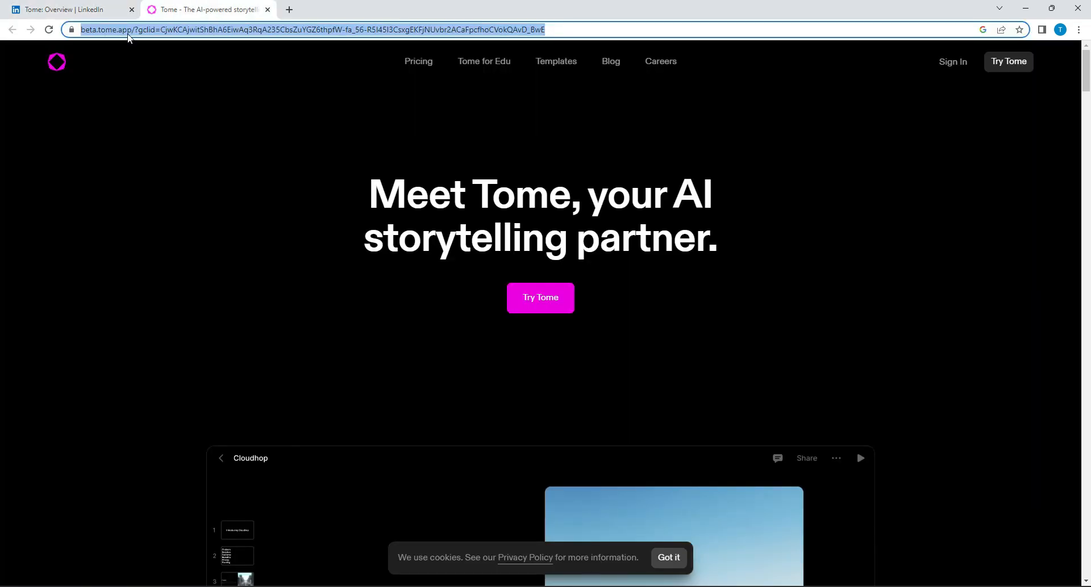
left_click(130, 30)
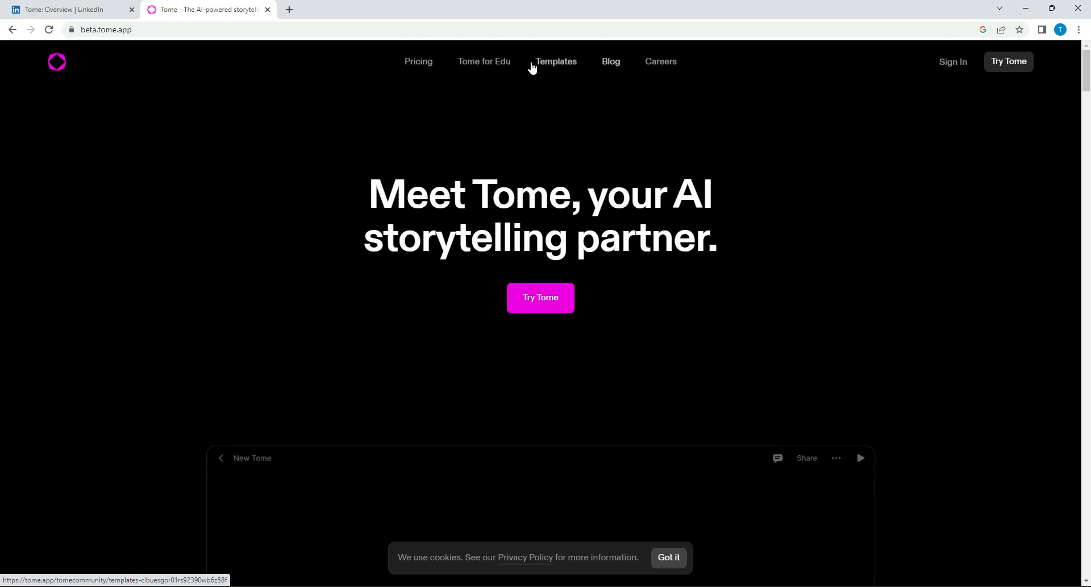
mouse_move(1008, 61)
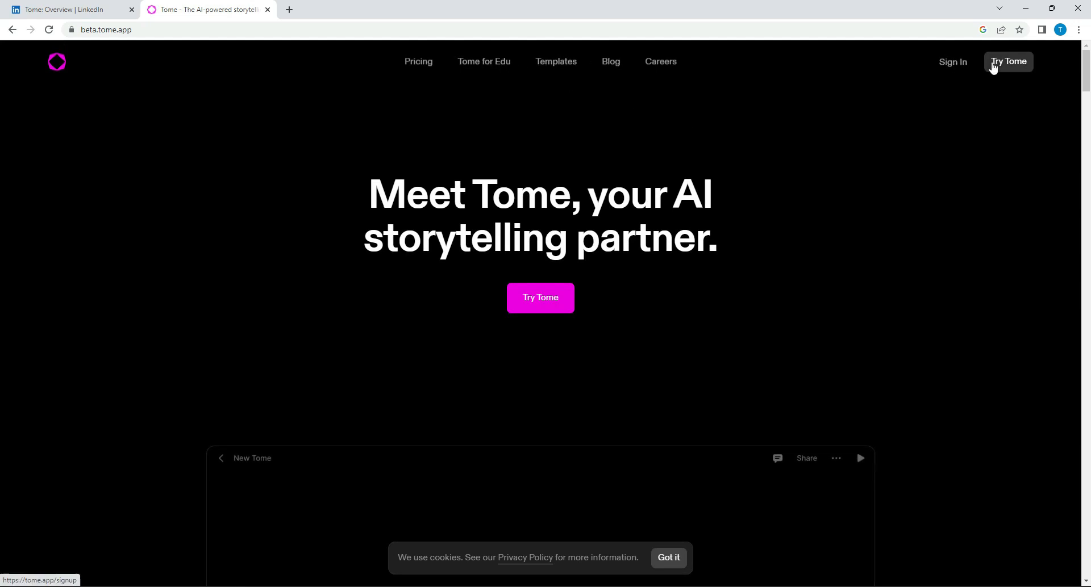
Step: Start signing up for Tome with a Google account via Try Tome
left_click(1008, 61)
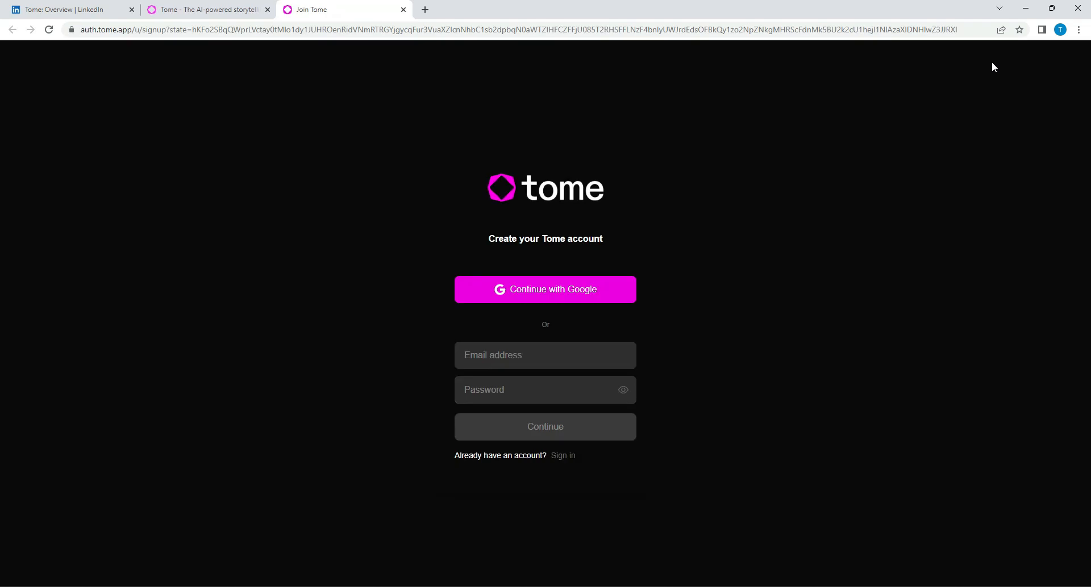
left_click(544, 290)
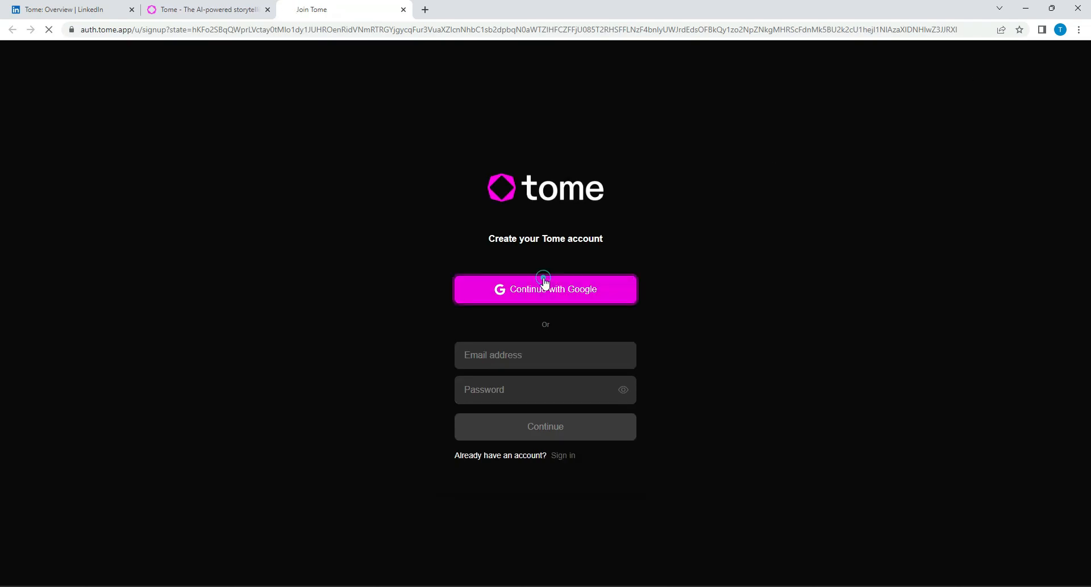
left_click(544, 290)
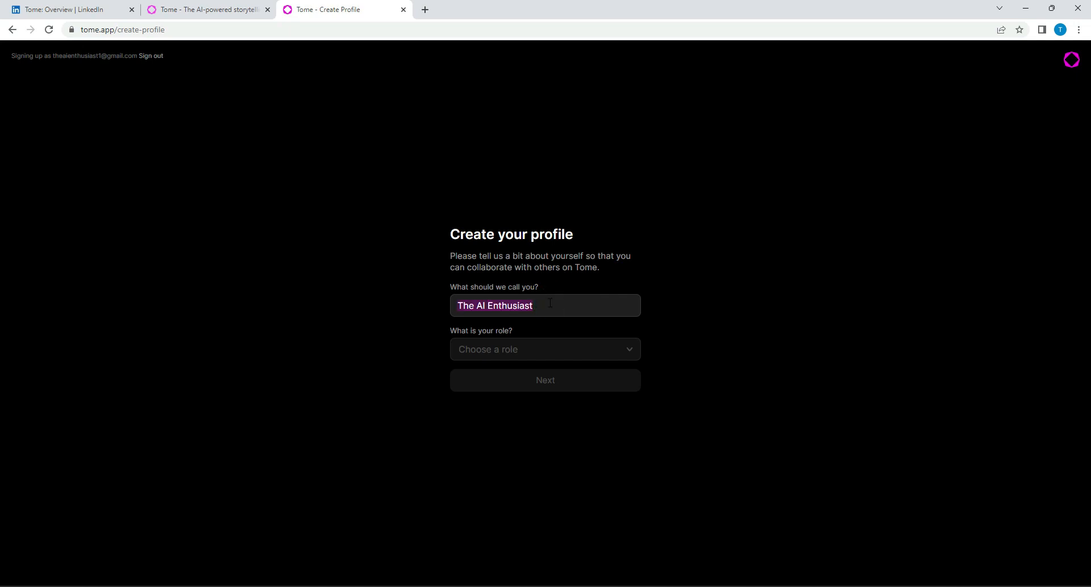
mouse_move(565, 339)
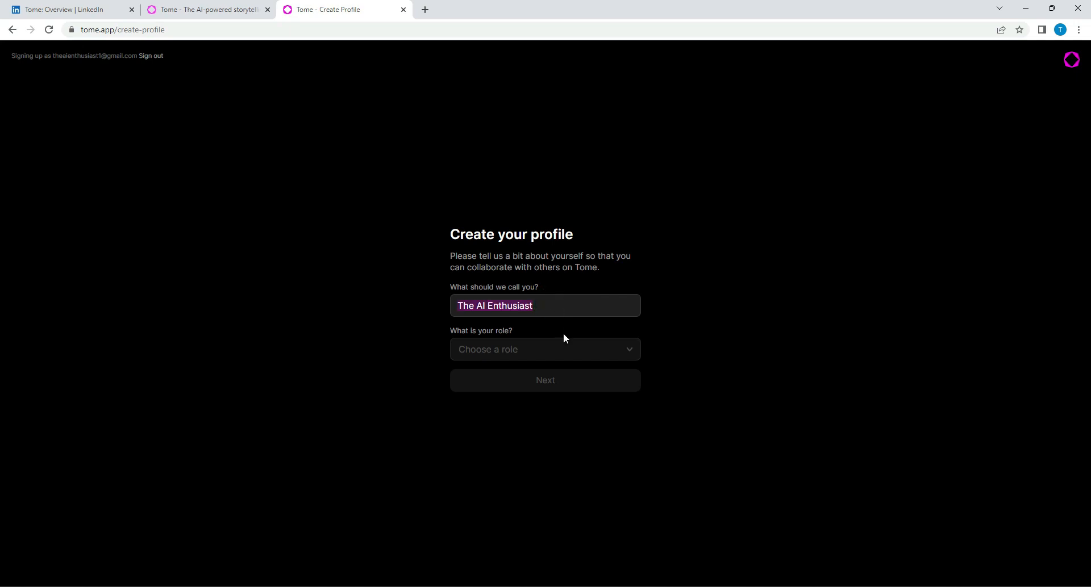
Step: Set the profile role to Personal and submit the profile details
left_click(544, 350)
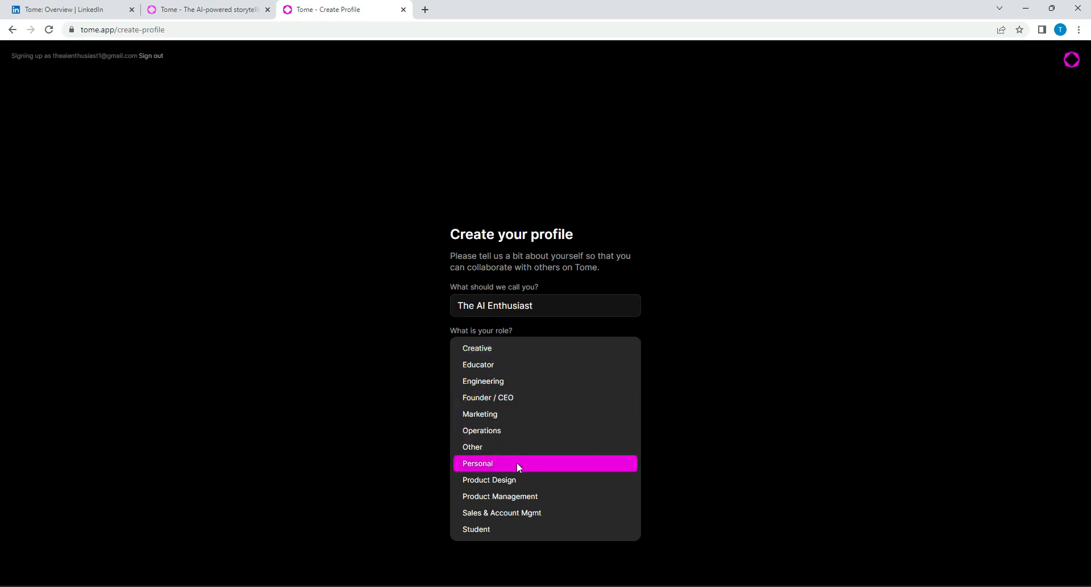
left_click(478, 463)
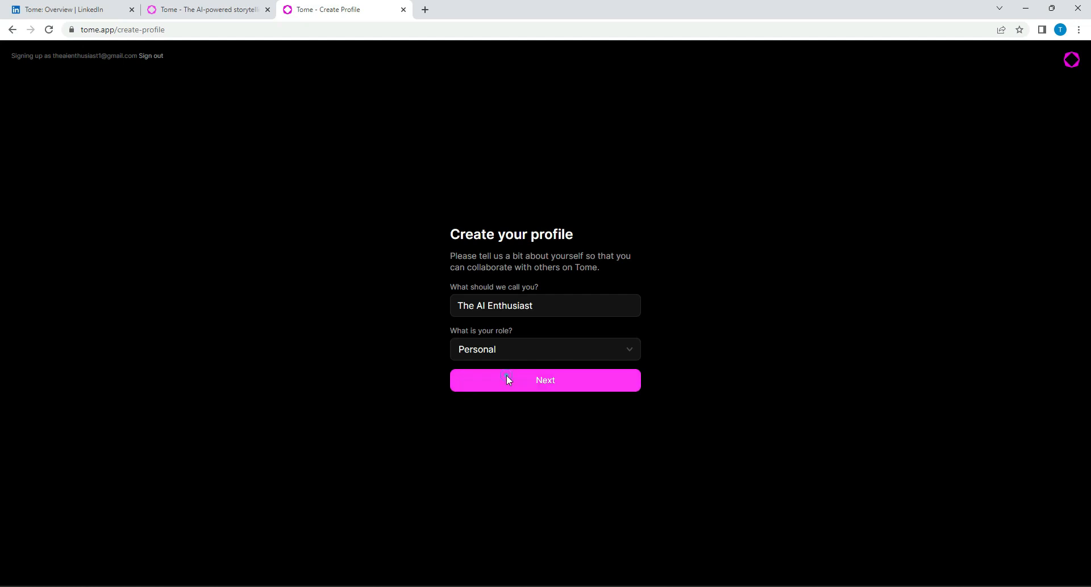
left_click(544, 379)
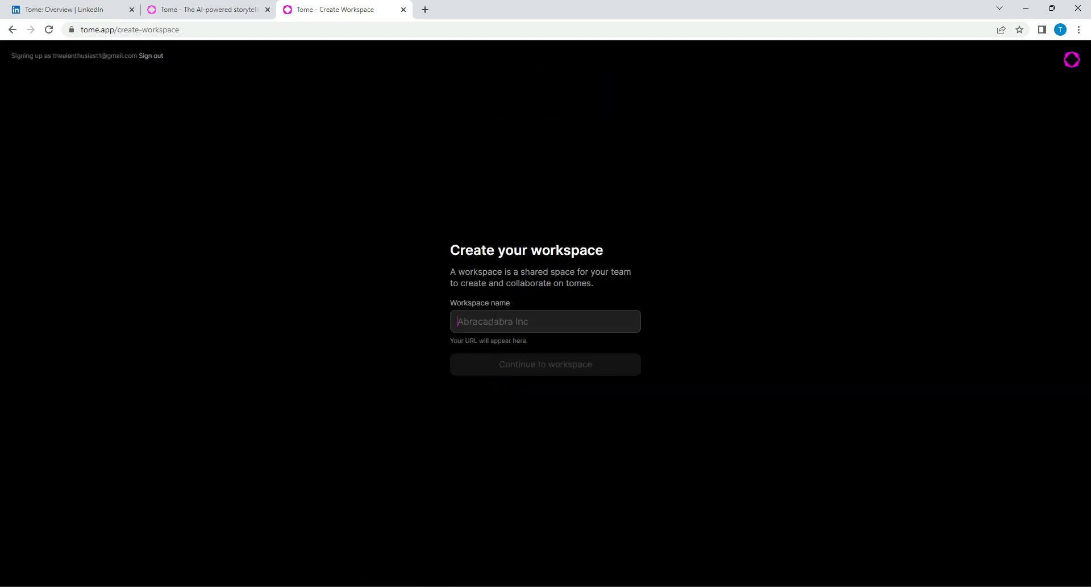
Step: Name the new workspace for sports
type("r")
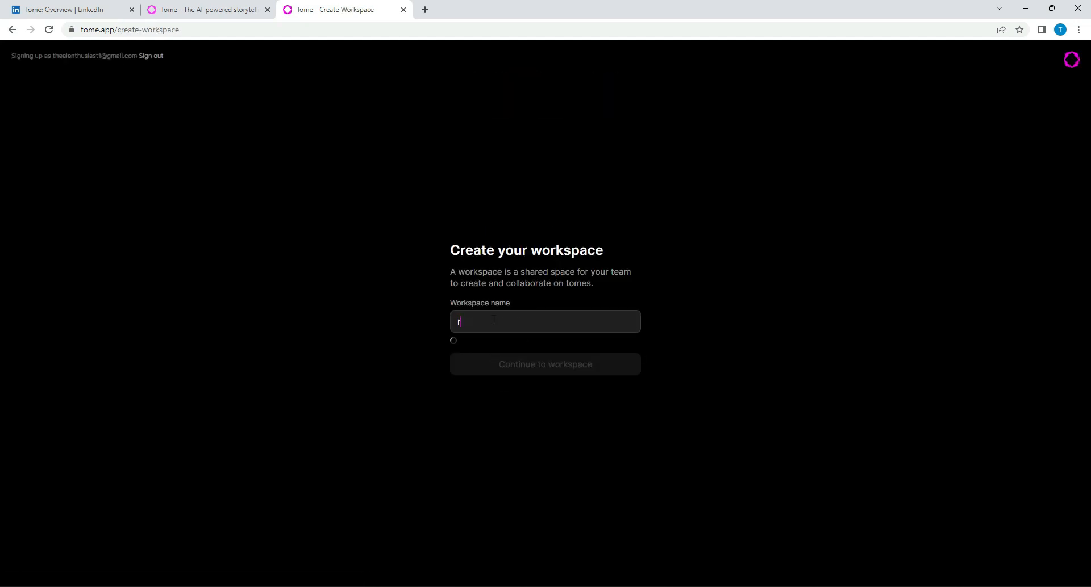
type("an")
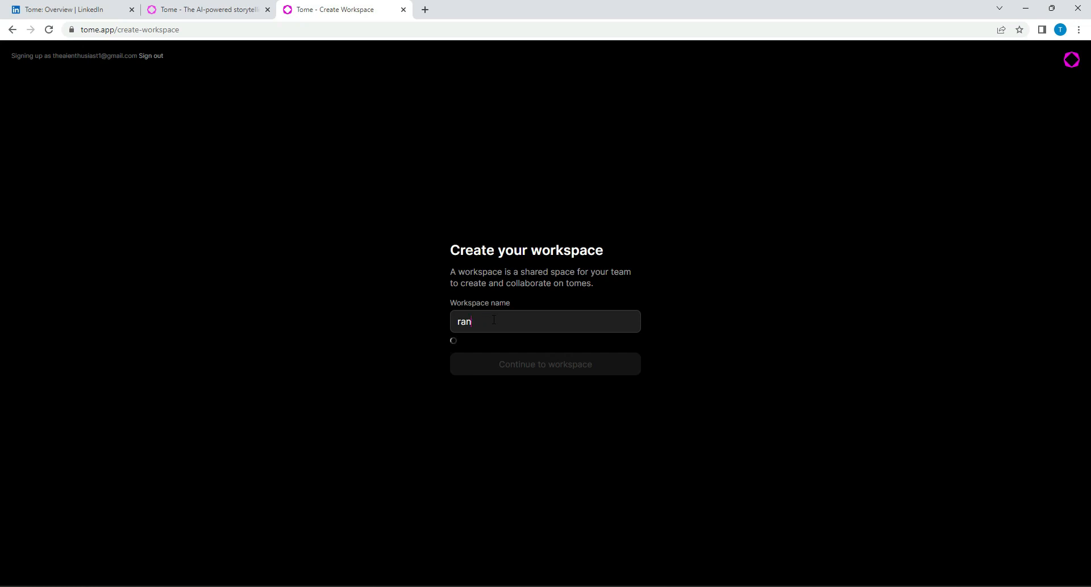
type("sports")
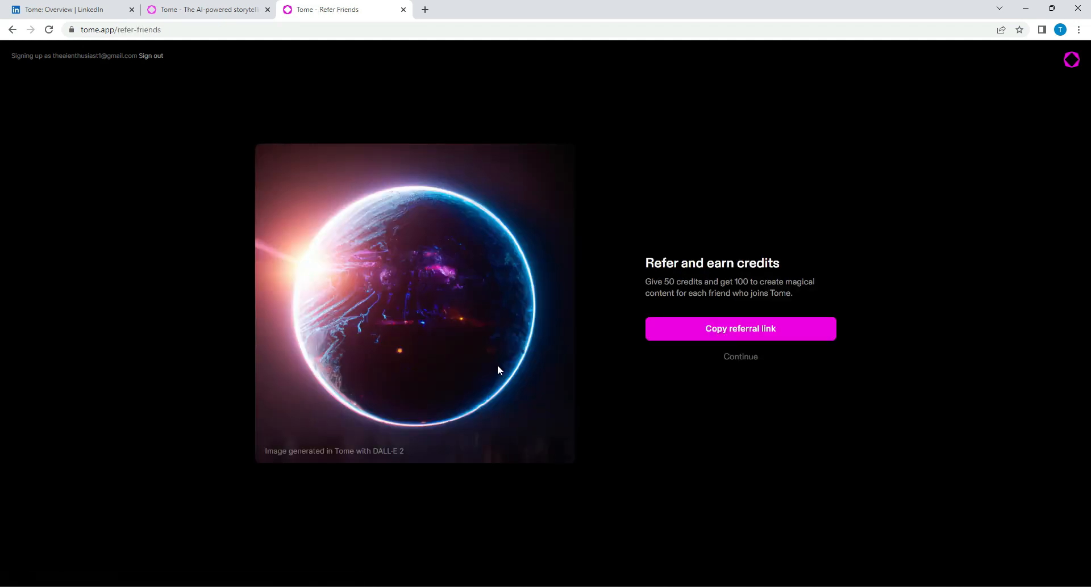
mouse_move(613, 376)
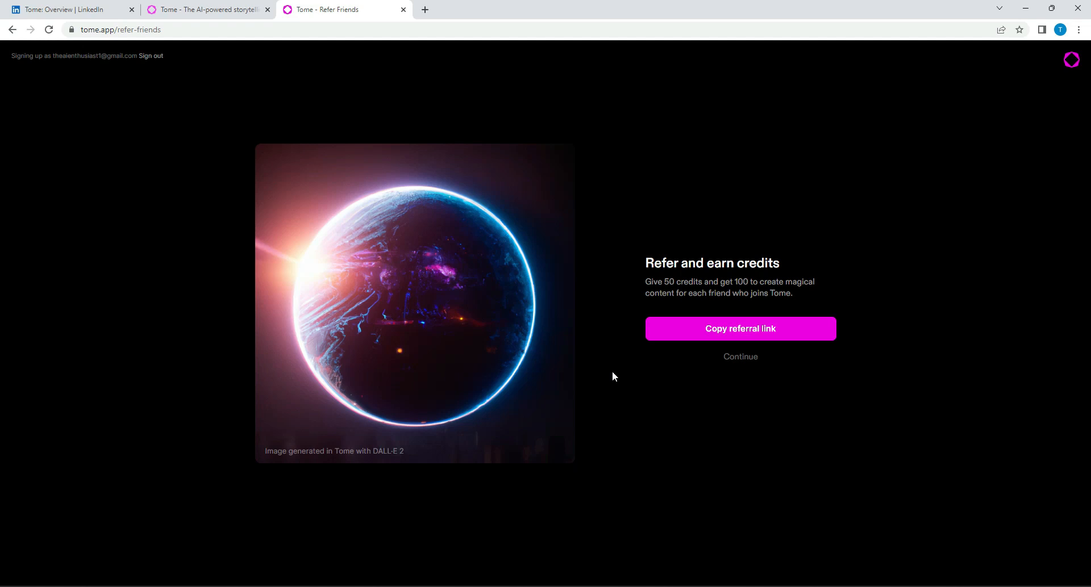
mouse_move(739, 361)
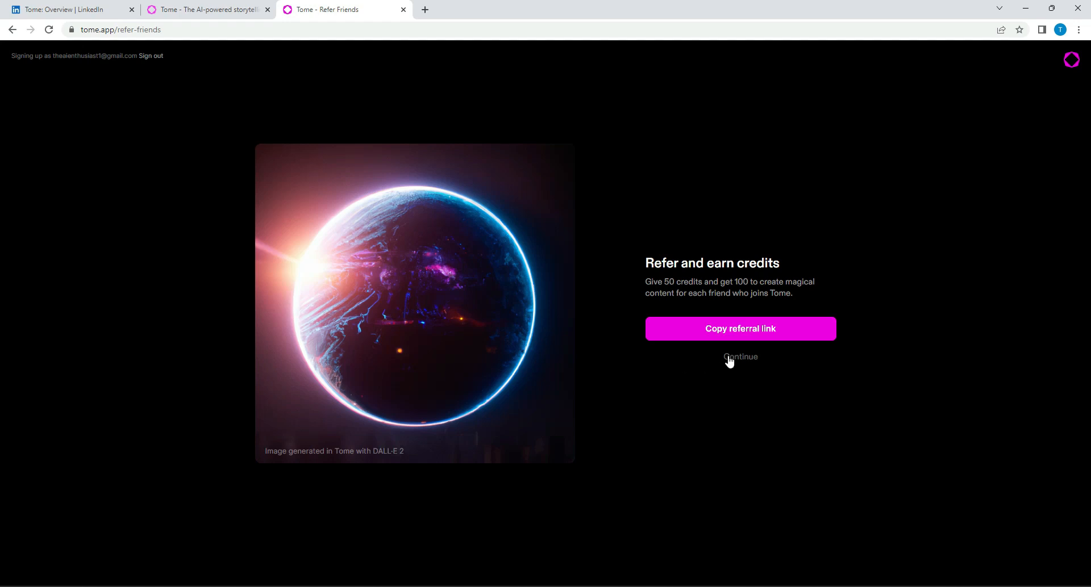
Step: Skip the referral offer and start a new blank tome in the workspace
left_click(739, 357)
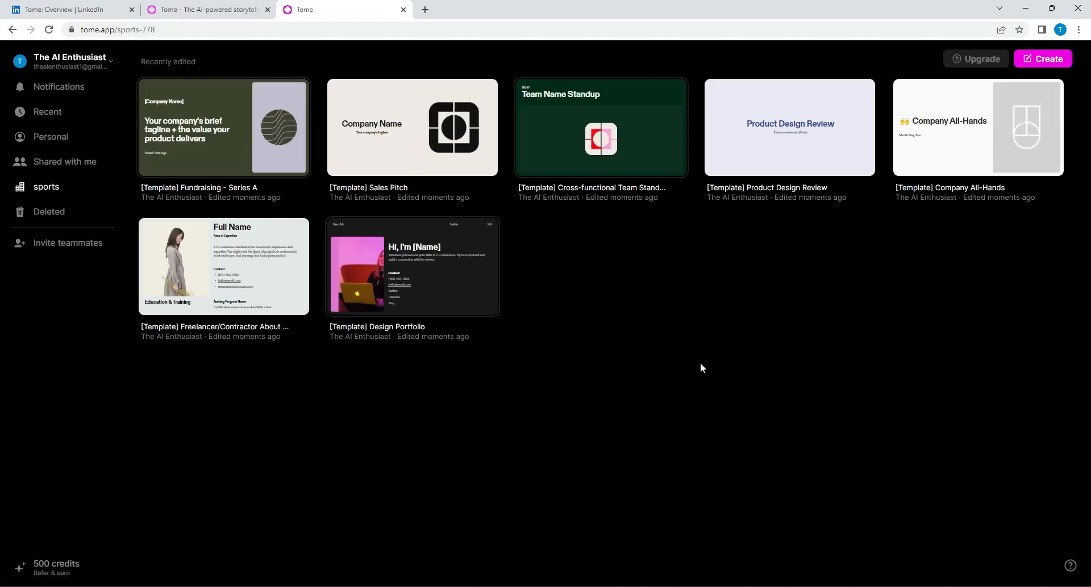
mouse_move(547, 448)
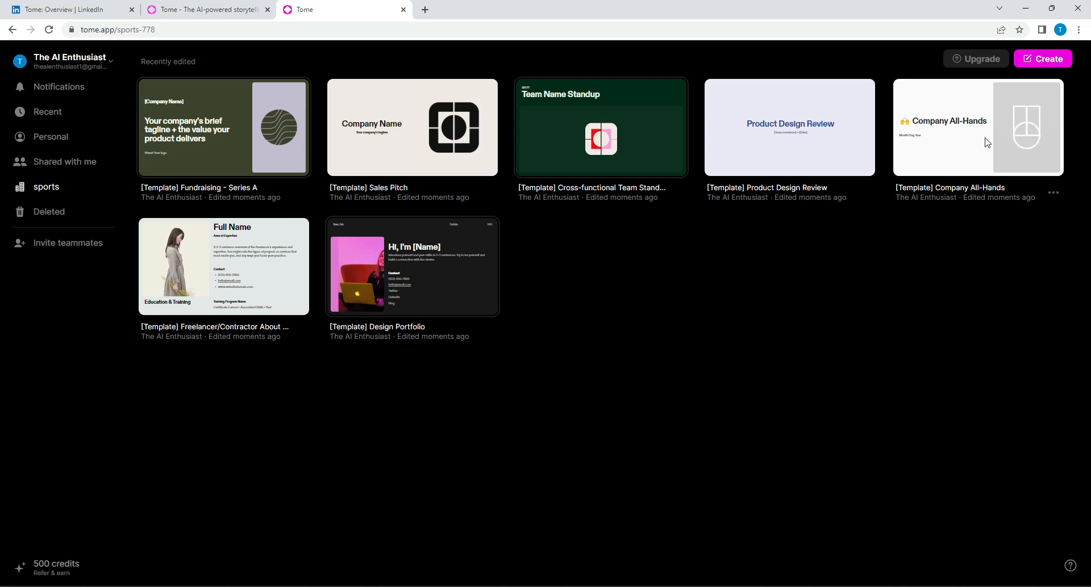
left_click(1042, 58)
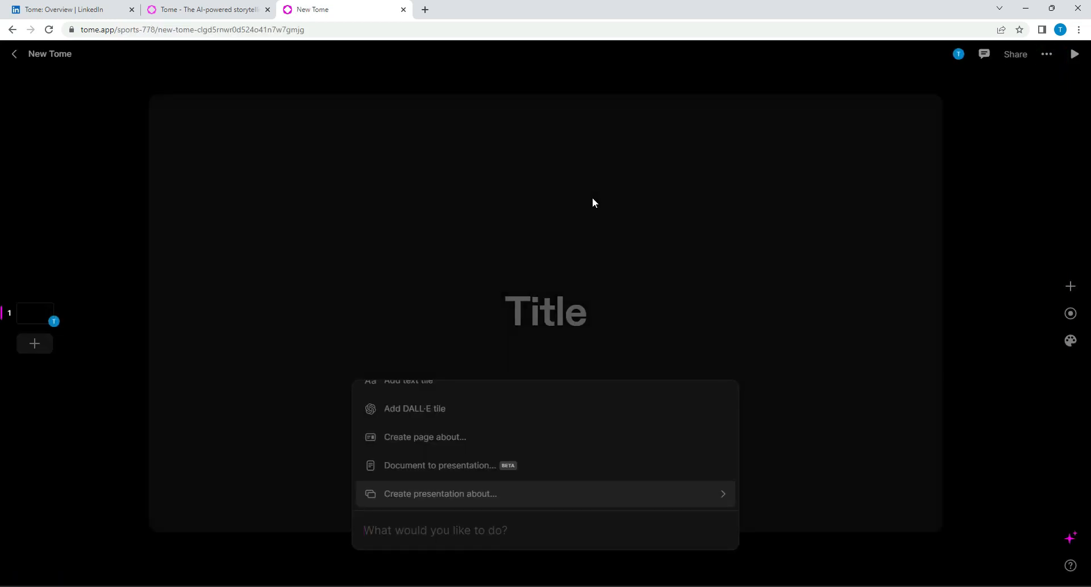
Step: Choose the AI 'Create page about…' command for the first page
left_click(435, 531)
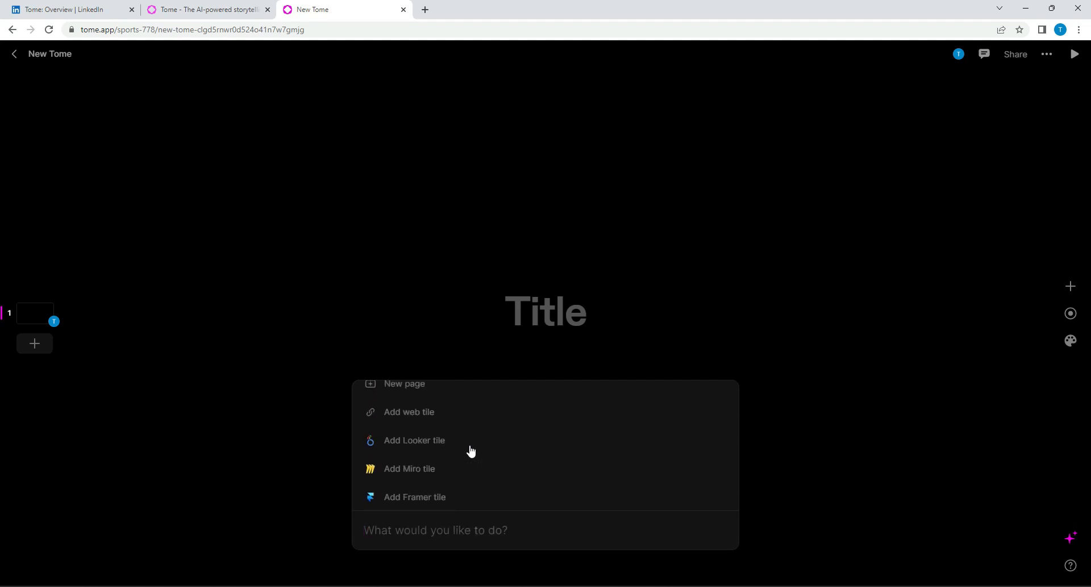
scroll("down", 3)
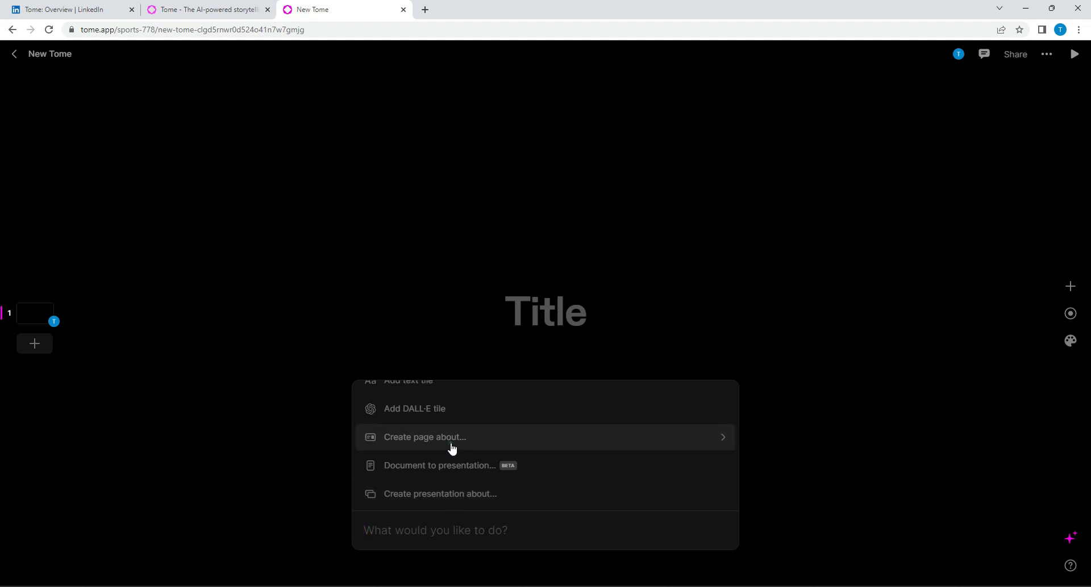
left_click(423, 438)
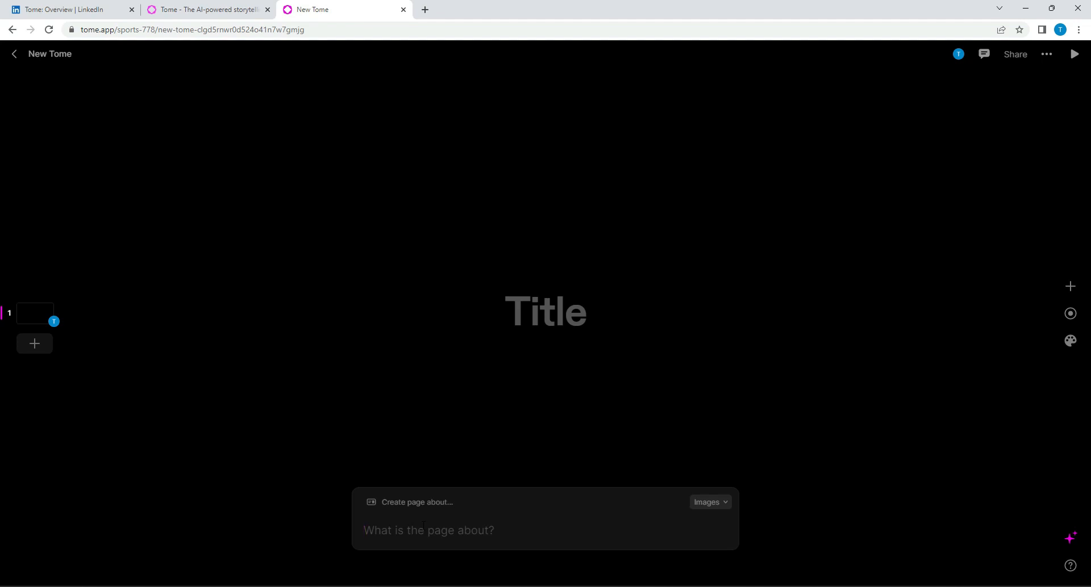
Step: Enter 'American Sports' as the topic for the AI to generate the page
type("A")
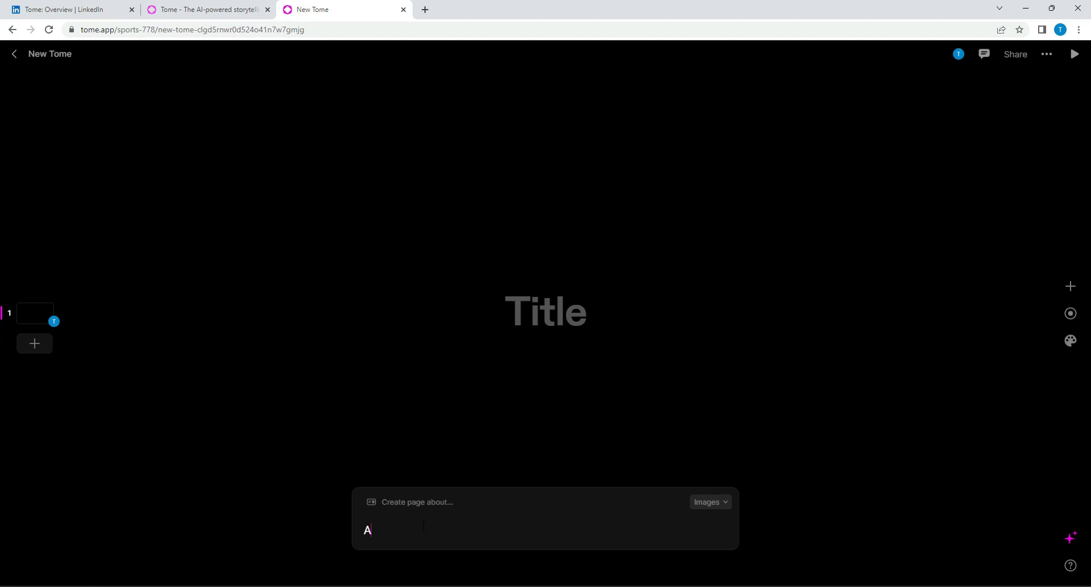
type("merican")
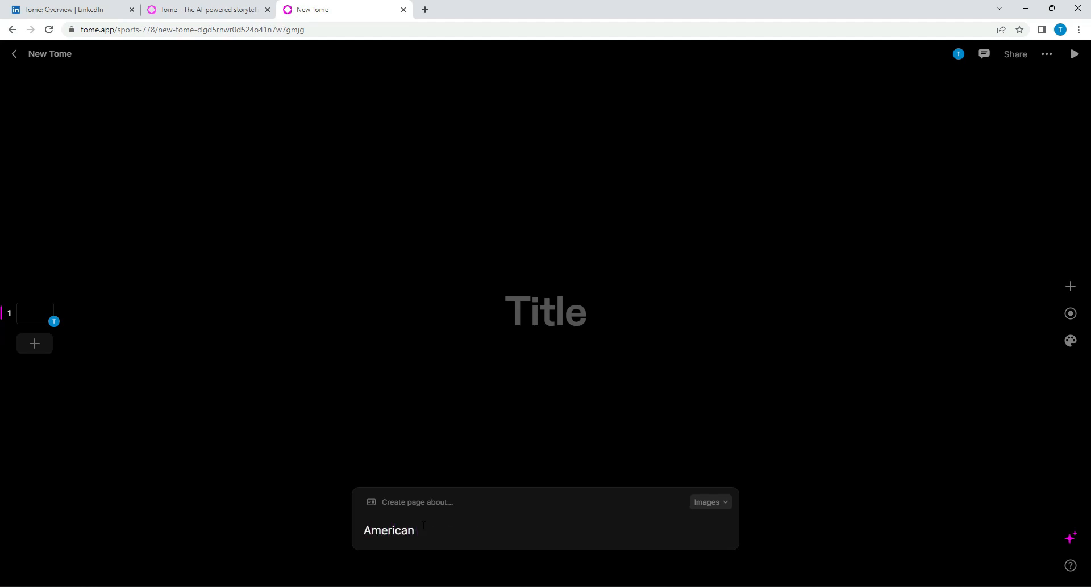
type("Sport")
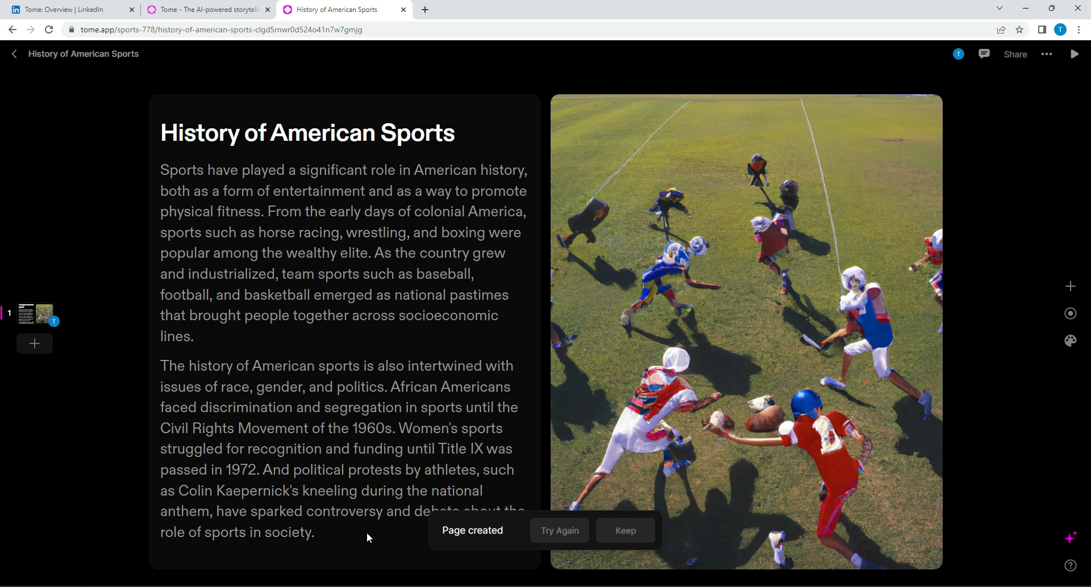
mouse_move(295, 248)
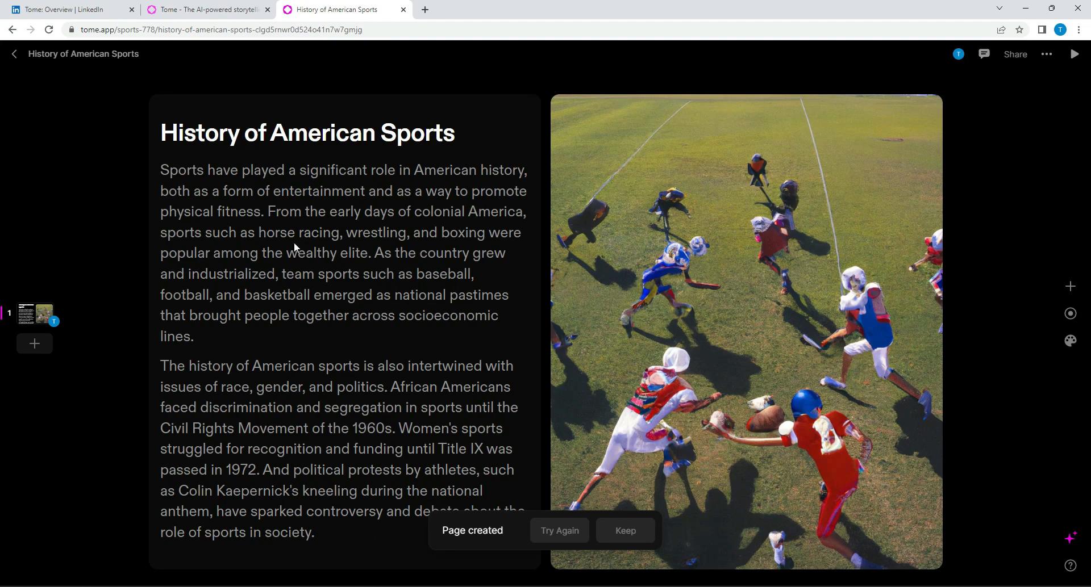
Step: Keep the generated History of American Sports page as the first page
left_click(624, 531)
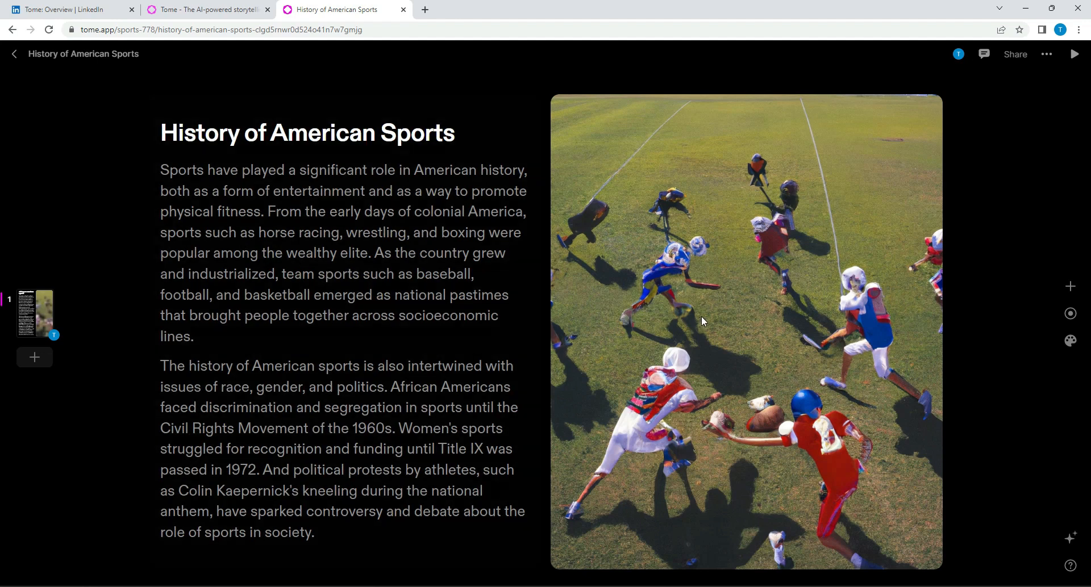
mouse_move(770, 283)
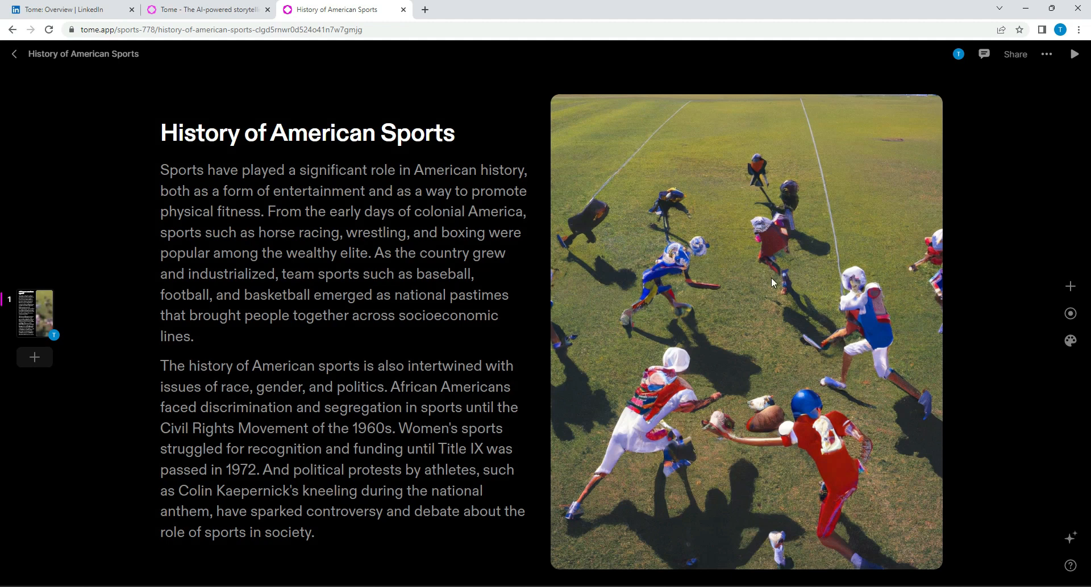
mouse_move(851, 217)
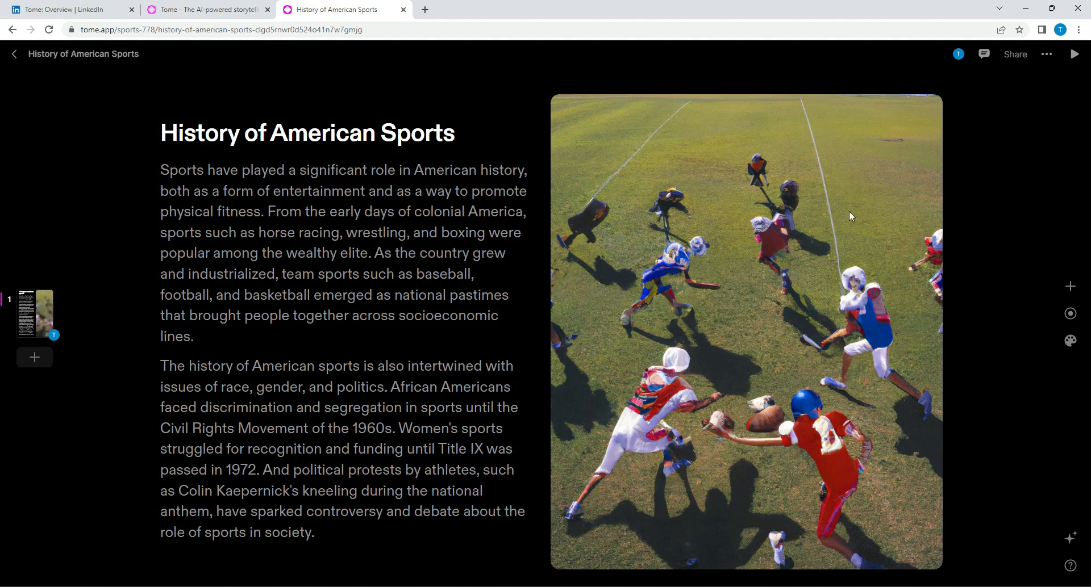
mouse_move(686, 319)
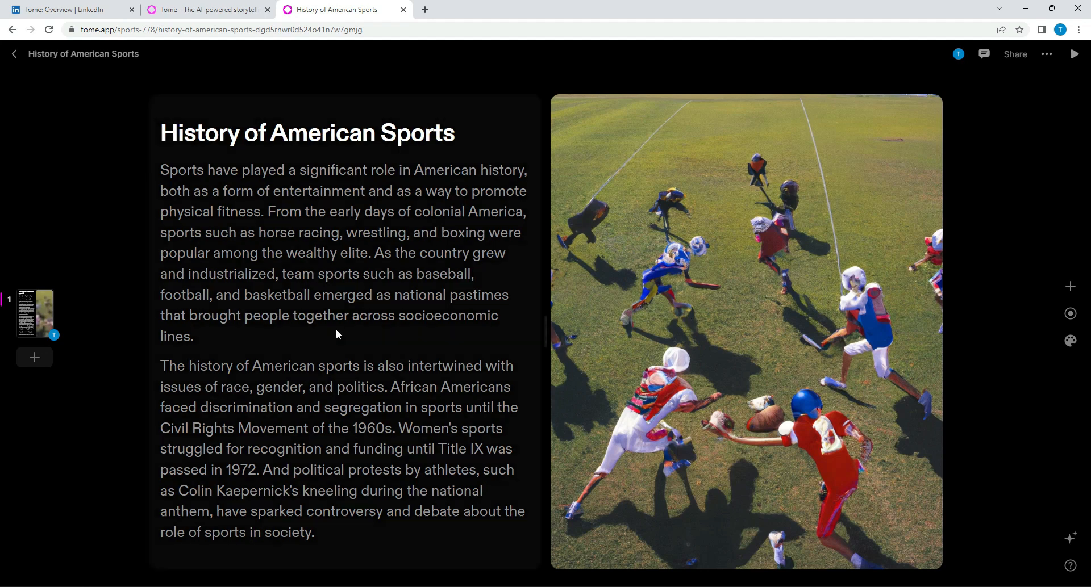
mouse_move(600, 361)
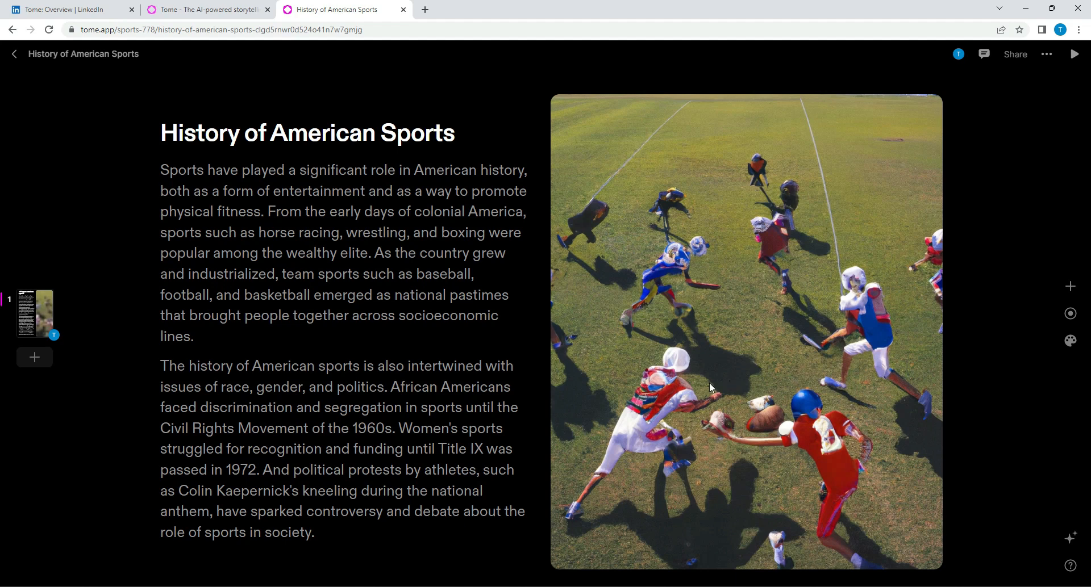
mouse_move(661, 253)
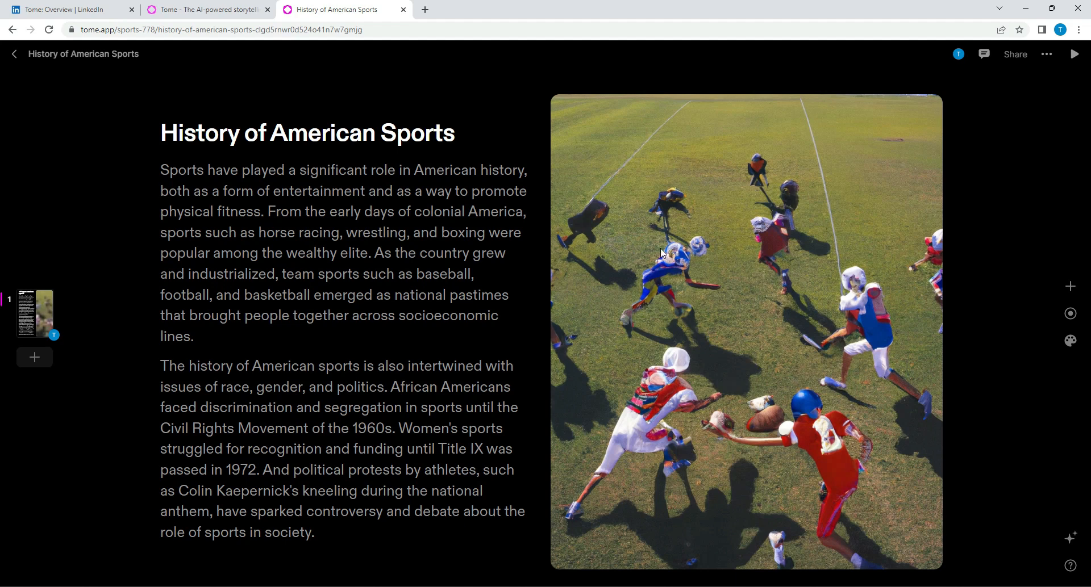
mouse_move(756, 242)
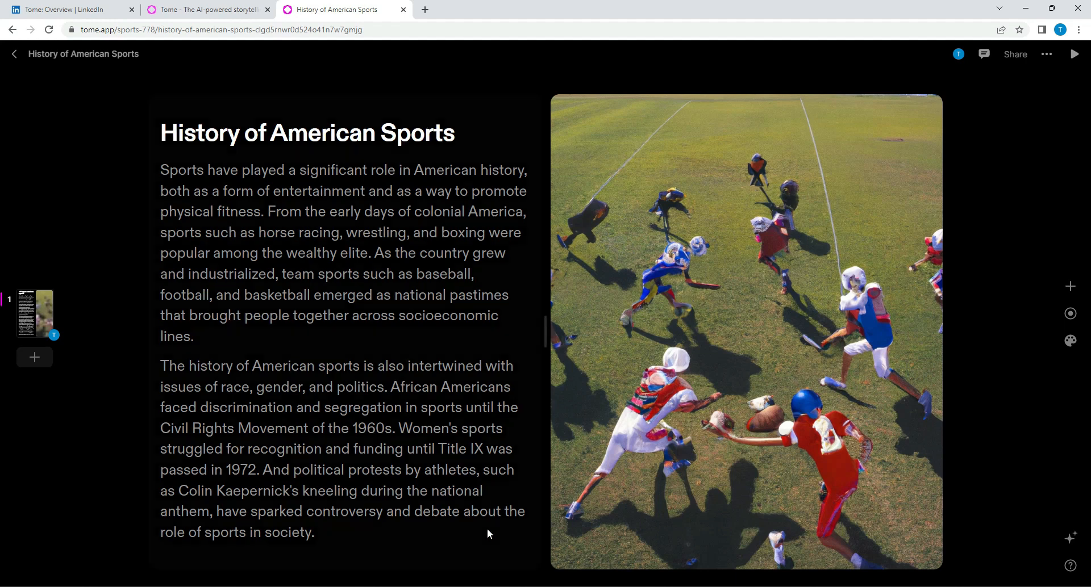
Step: Add a second page with a heading-and-image layout and bring up the AI commands
left_click(34, 357)
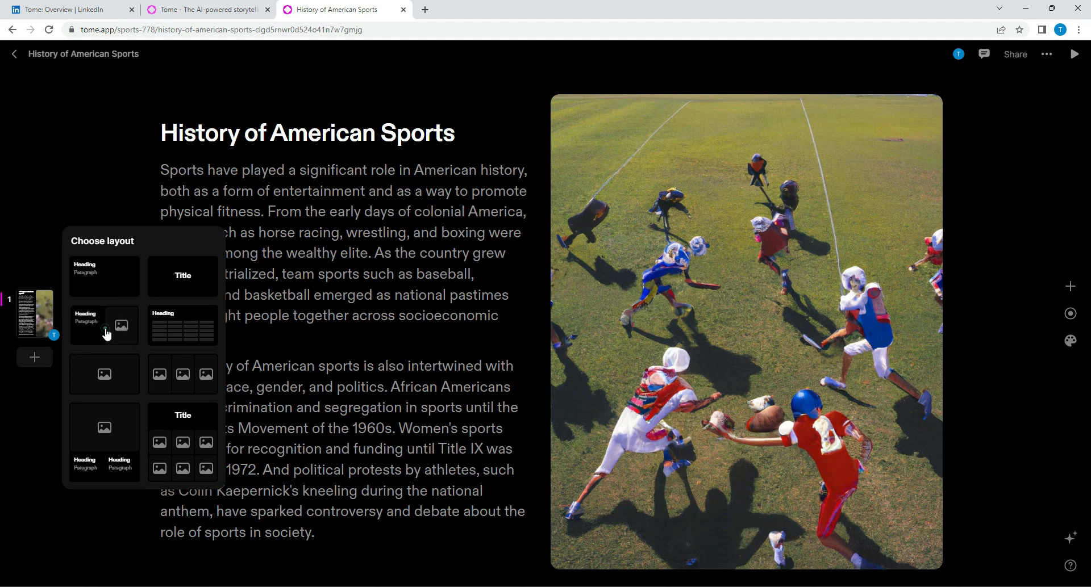
left_click(104, 325)
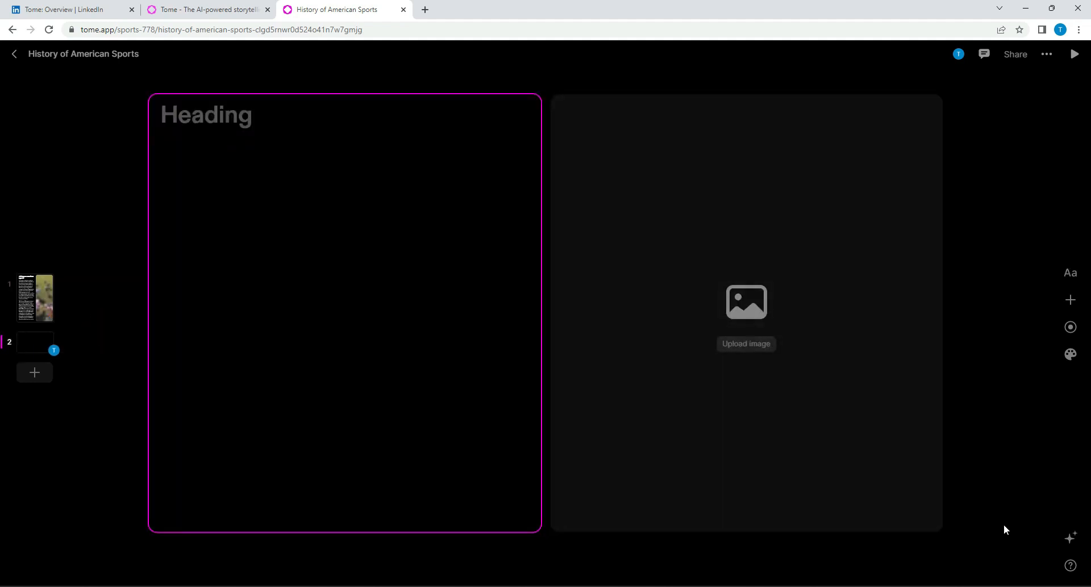
left_click(1070, 538)
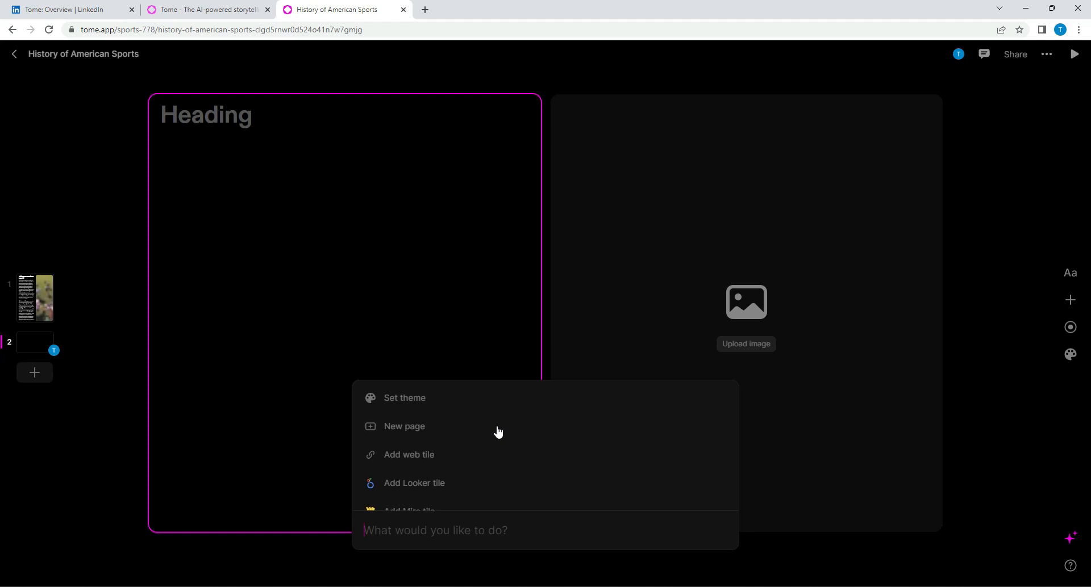
Step: Scroll the AI command list toward 'Create page about…'
scroll("down", 3)
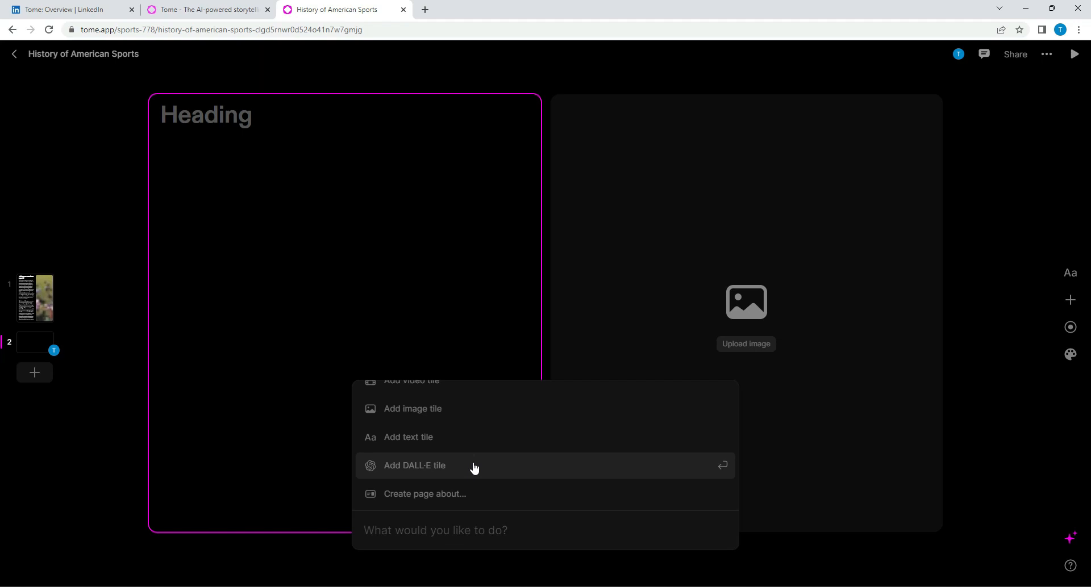
mouse_move(461, 494)
type("Basketball in America from 1900 t")
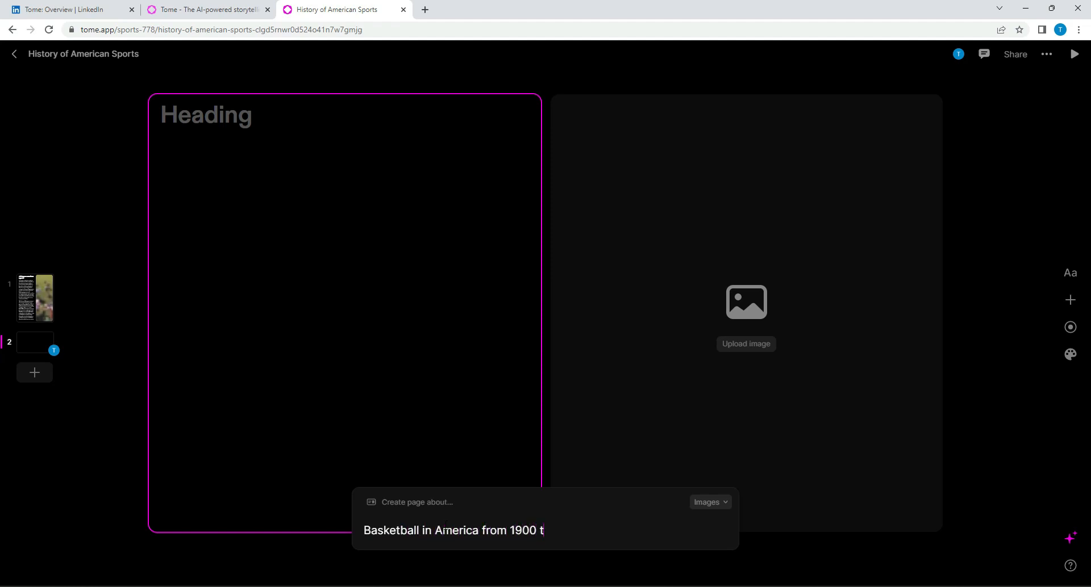
Step: Complete the topic 'Basketball in America from 1900 to 2023' for AI generation
type("o 2023")
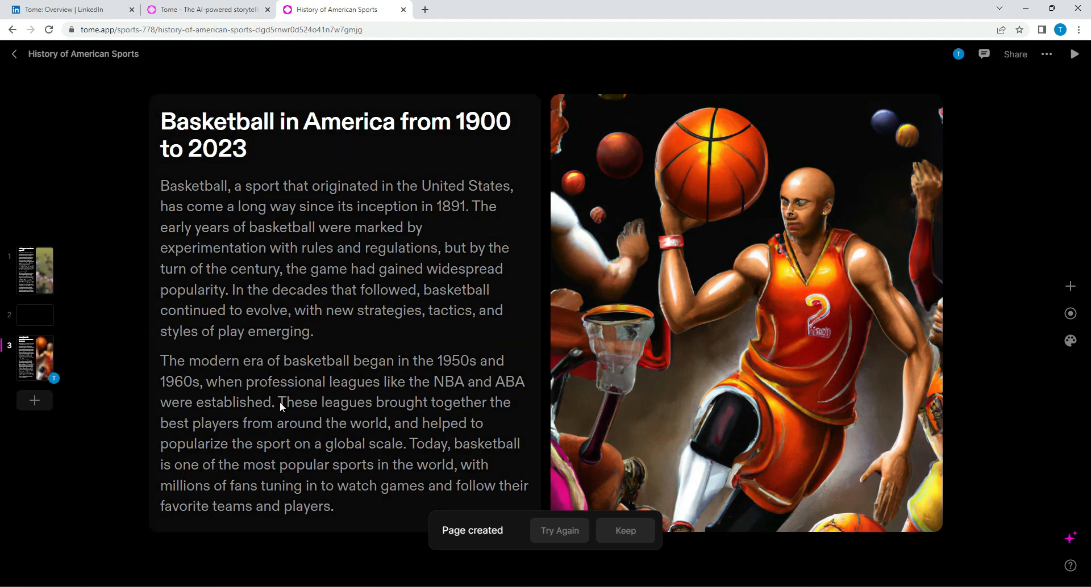
mouse_move(229, 400)
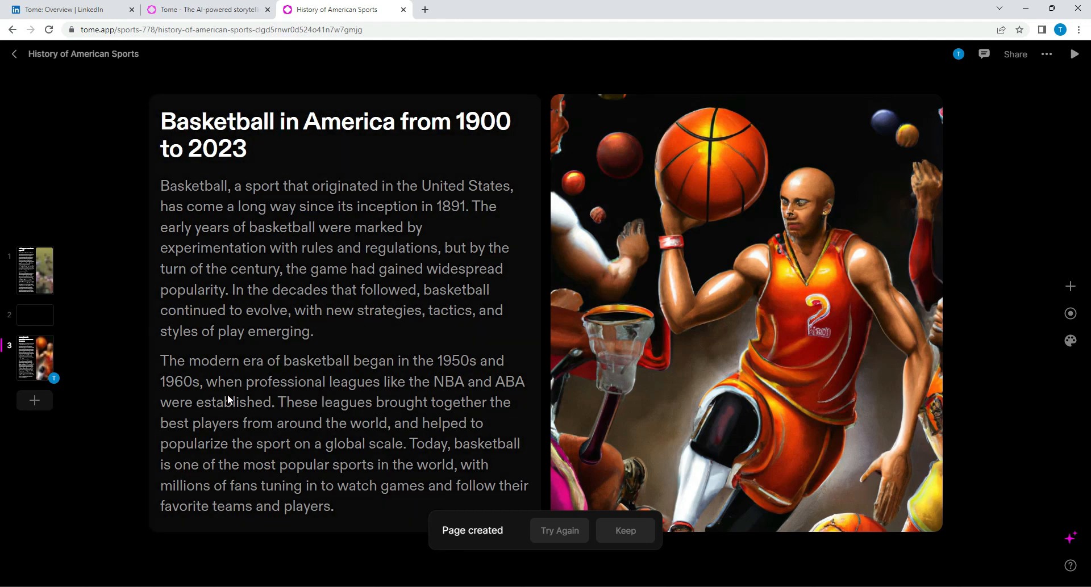